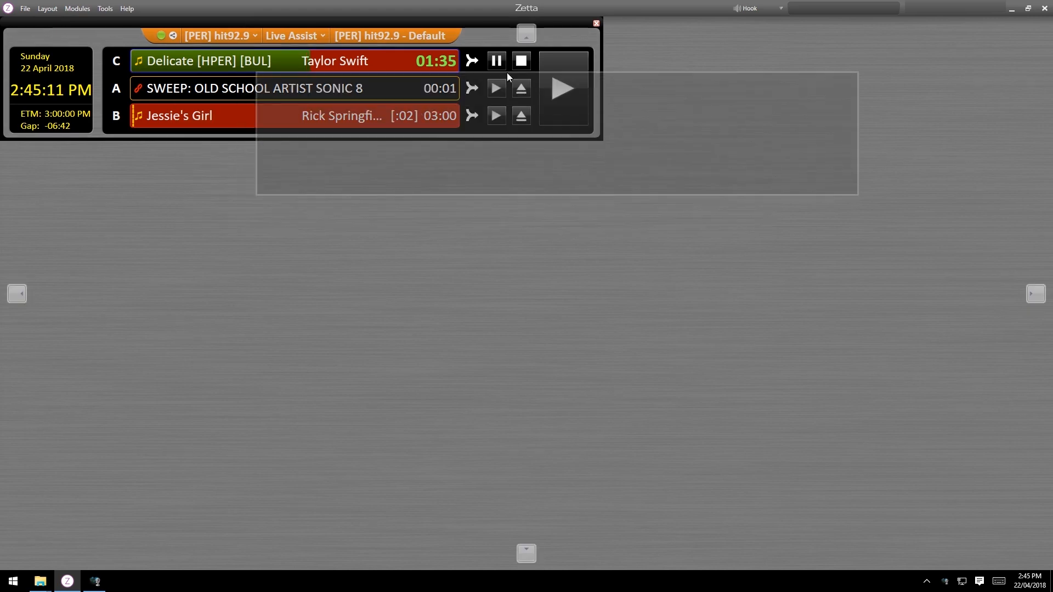
- Open the Stacks module for the 2MMM DSL stack from the Modules menu
left_click(76, 8)
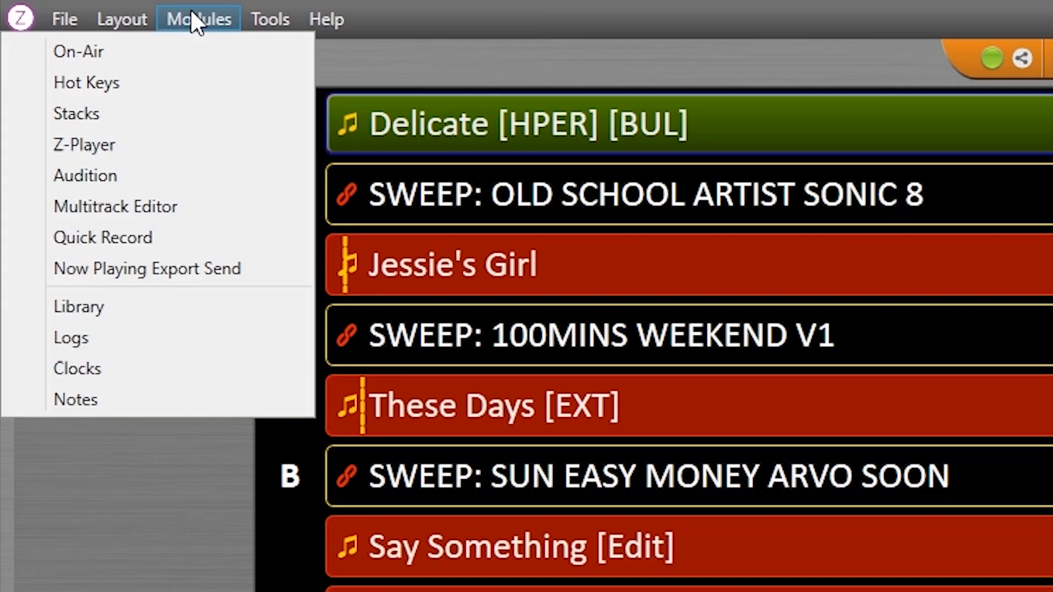
left_click(71, 337)
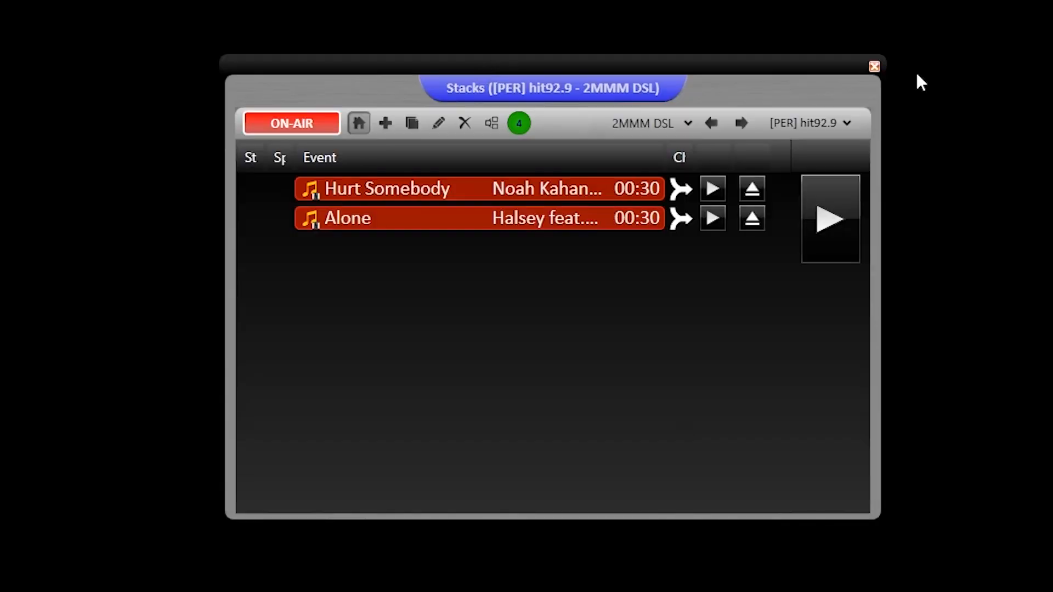
mouse_move(805, 78)
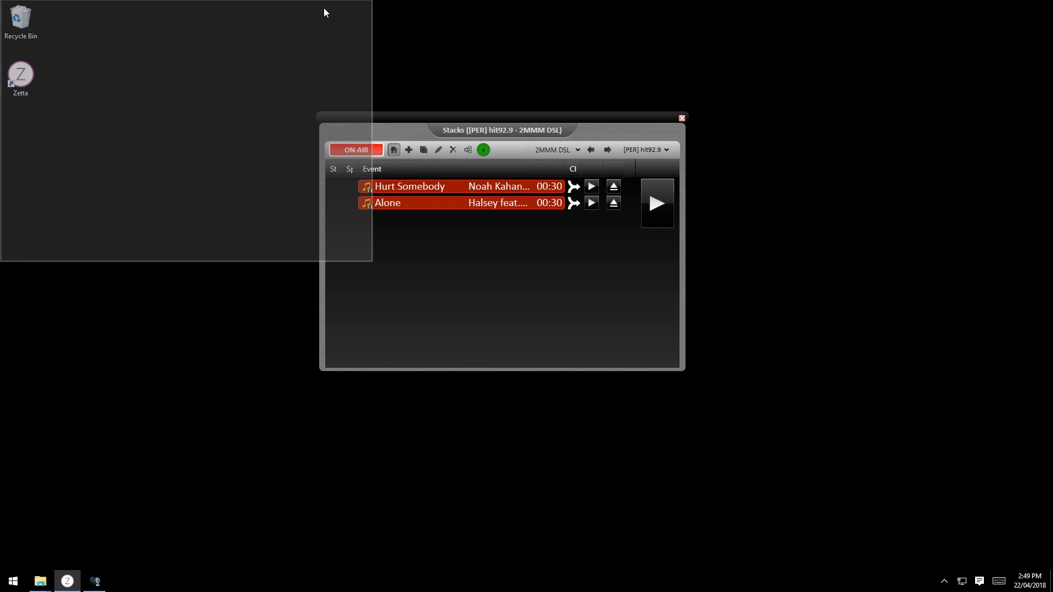
- Drag the Stacks window onto the second screen and maximize it
left_click_drag(501, 129, 186, 19)
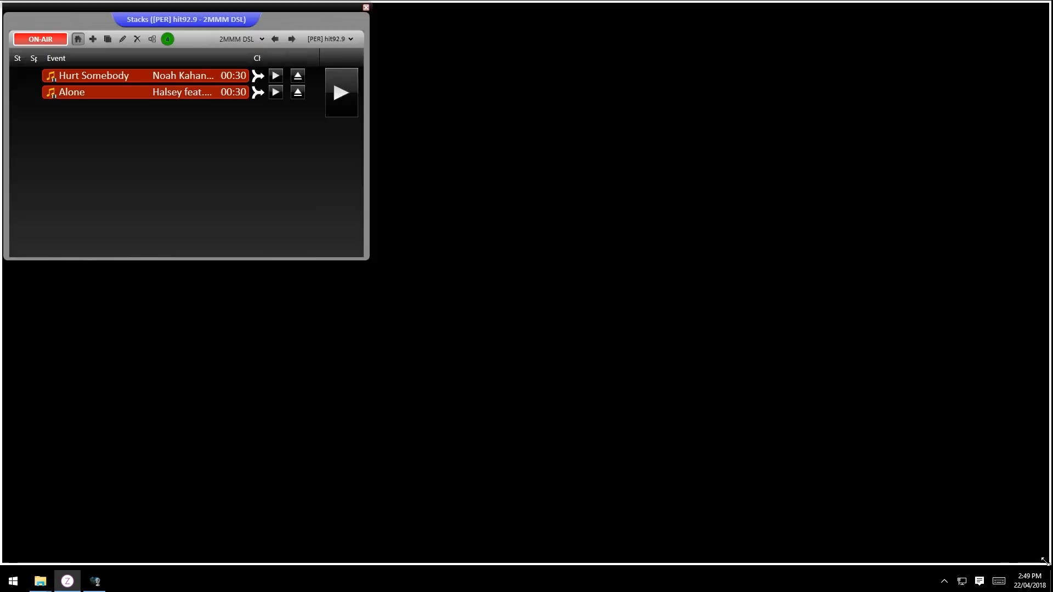
double_click(185, 18)
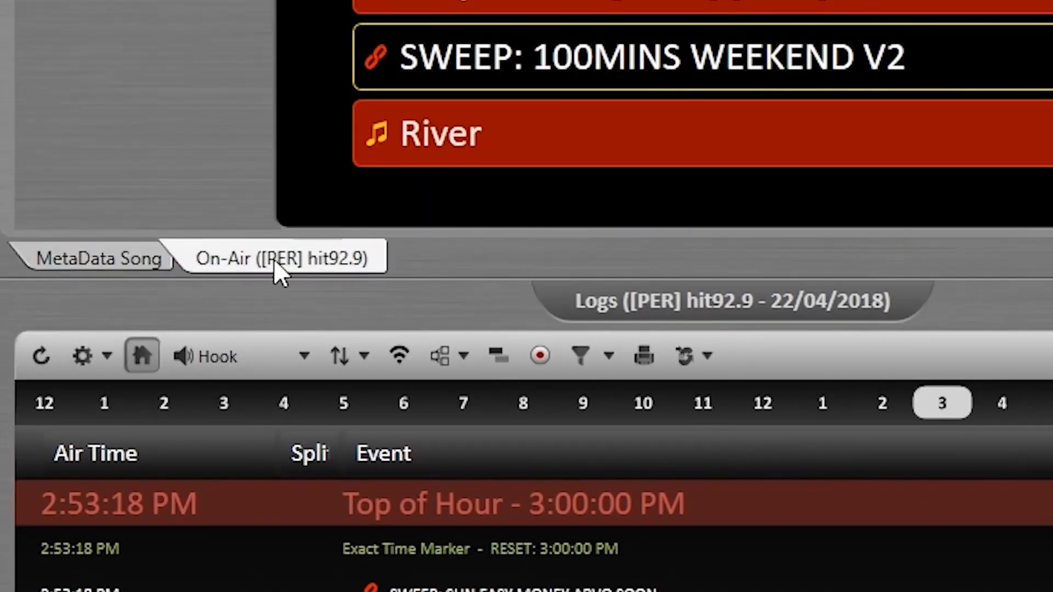
- Cycle through the tabbed modules, return On-Air to the front, and open layout options
left_click(96, 259)
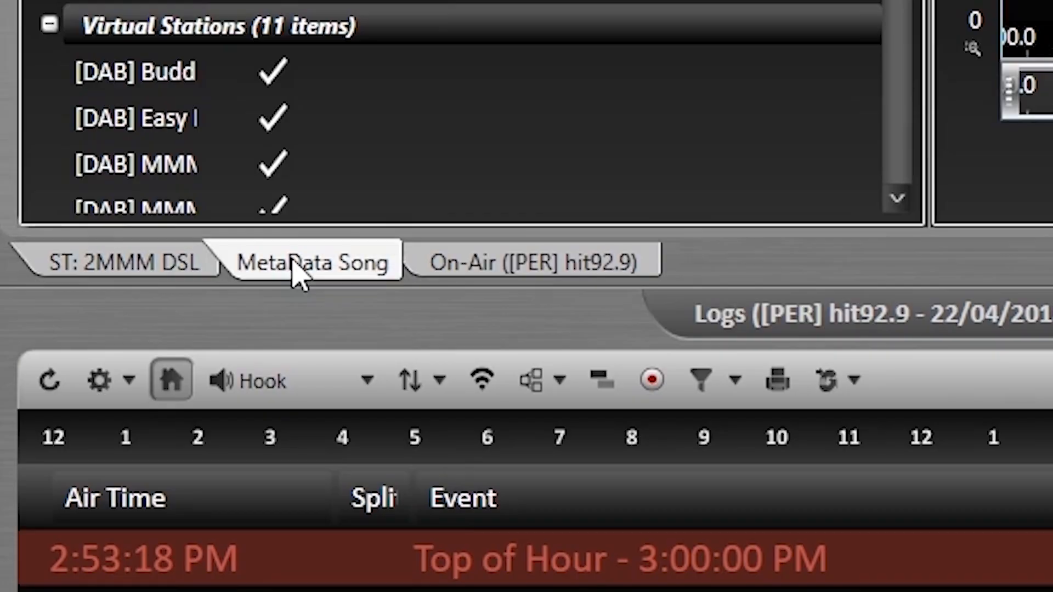
left_click(533, 260)
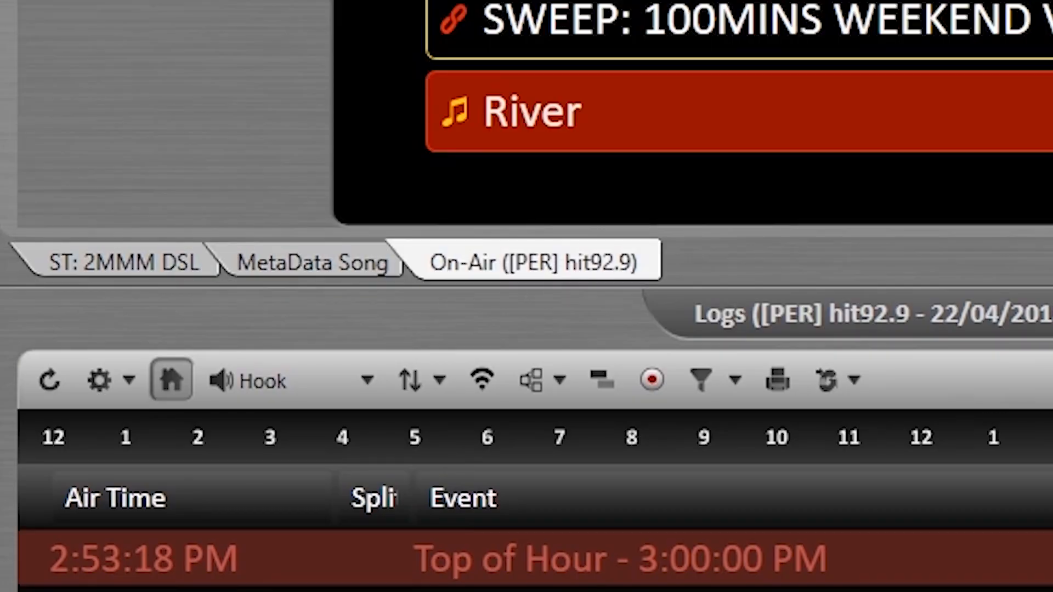
left_click(161, 23)
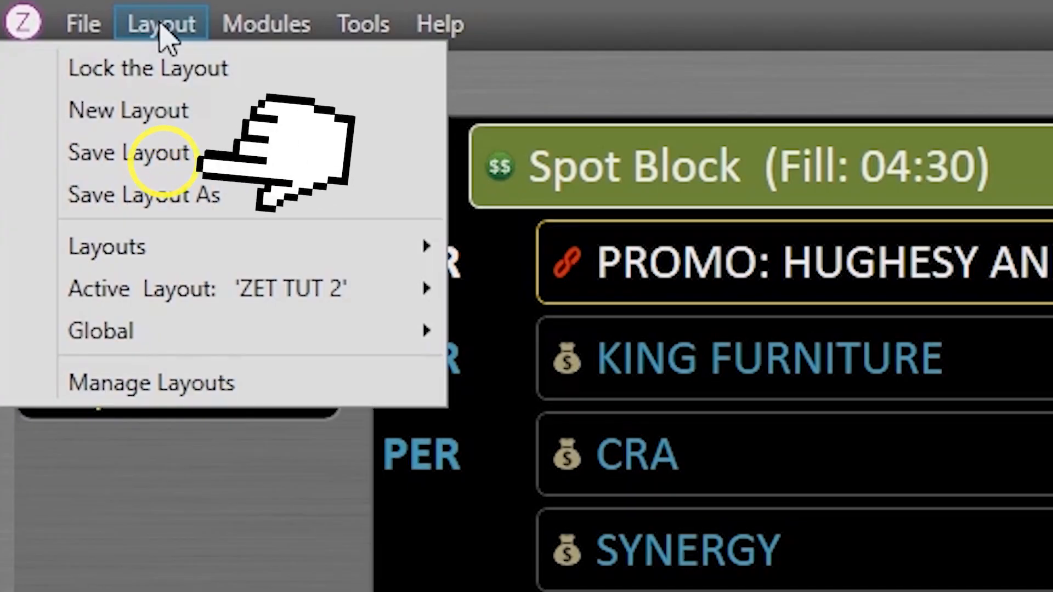
mouse_move(181, 67)
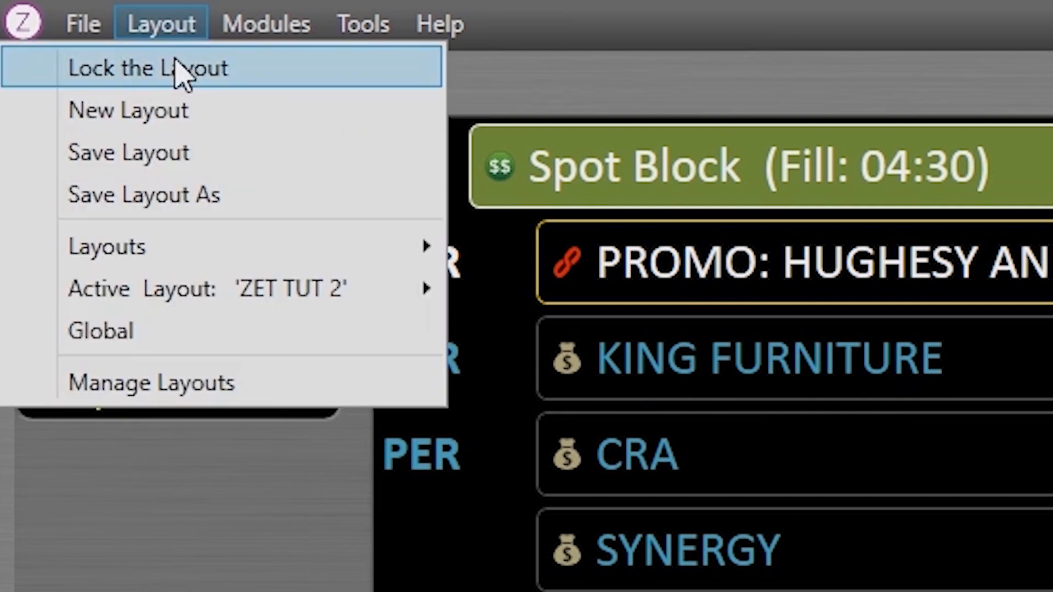